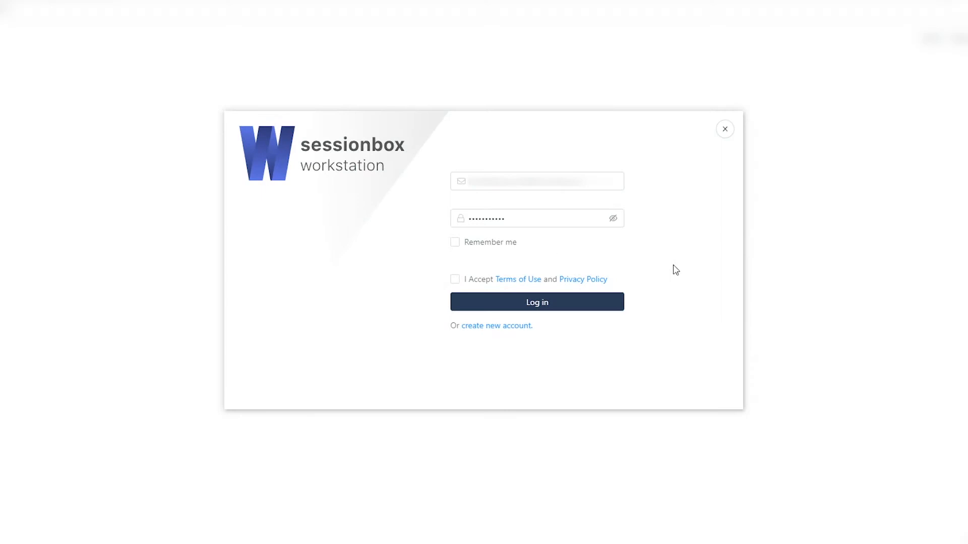
# Accept the Terms of Use and Privacy Policy and log in to the account.
pyautogui.click(455, 279)
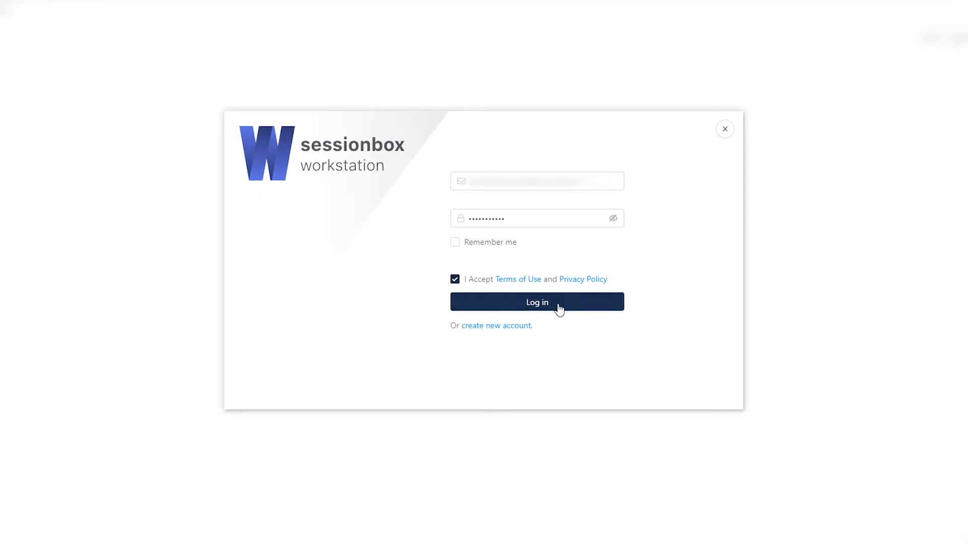
pyautogui.click(537, 301)
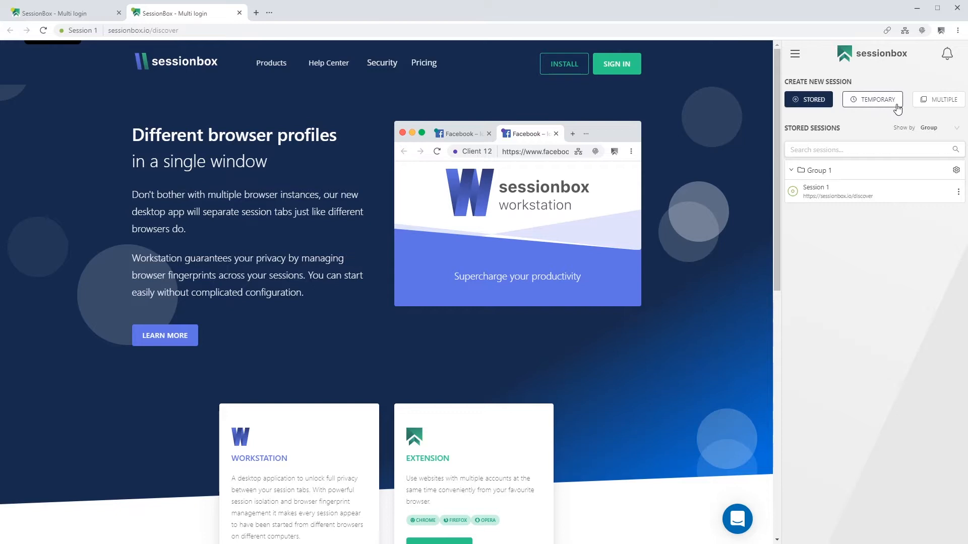
pyautogui.moveTo(960, 109)
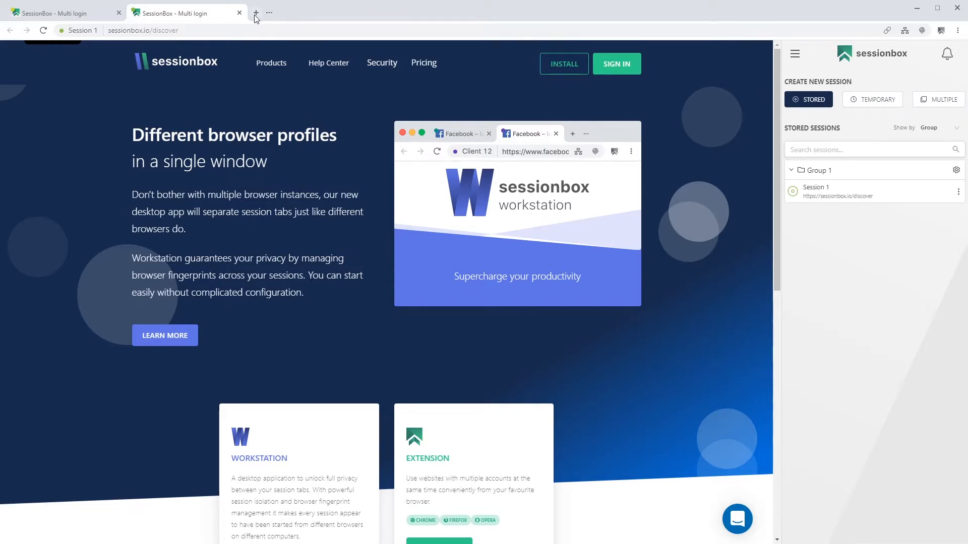
pyautogui.click(255, 12)
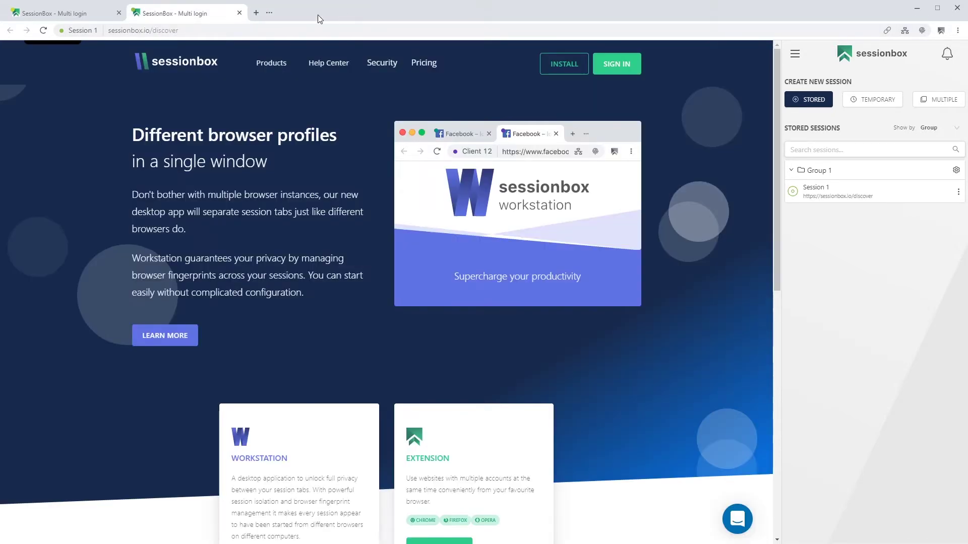
pyautogui.moveTo(286, 16)
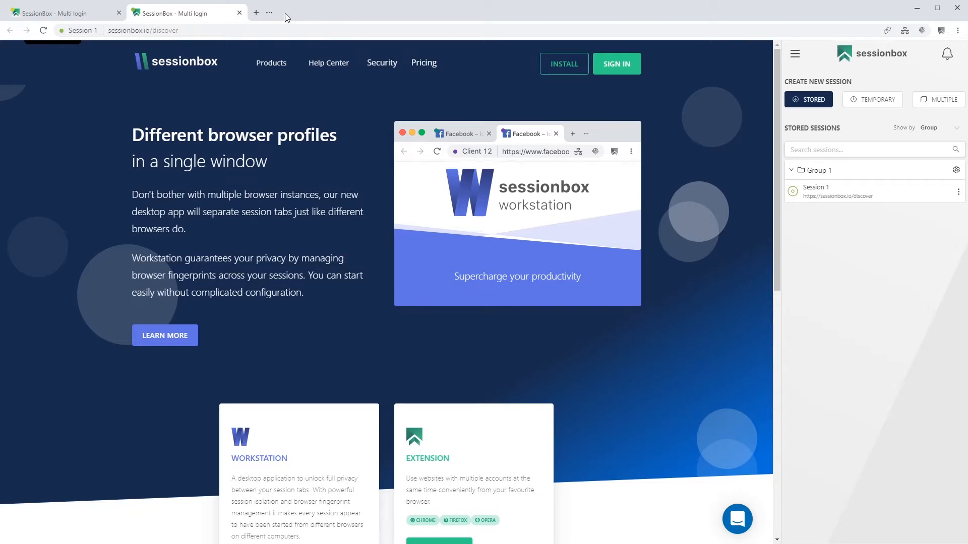
pyautogui.click(269, 13)
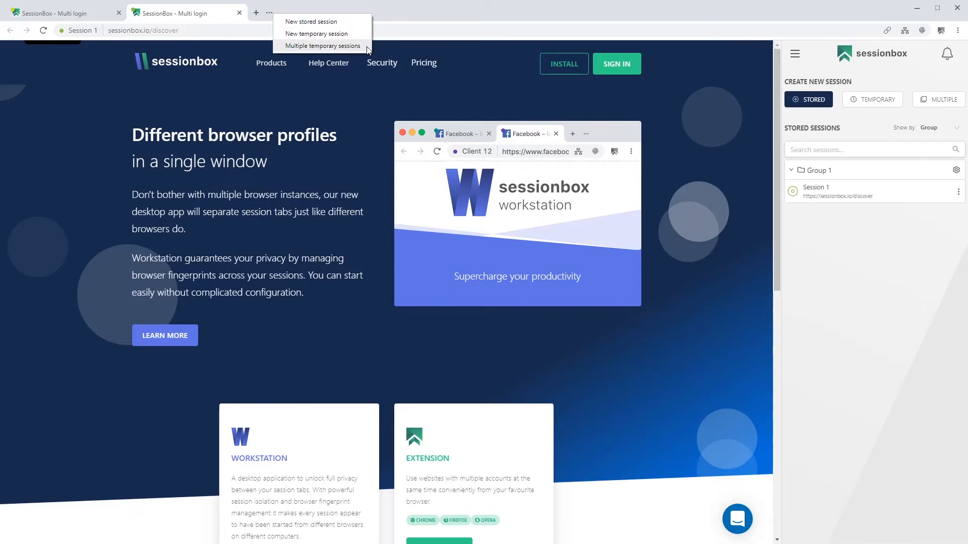
pyautogui.moveTo(273, 17)
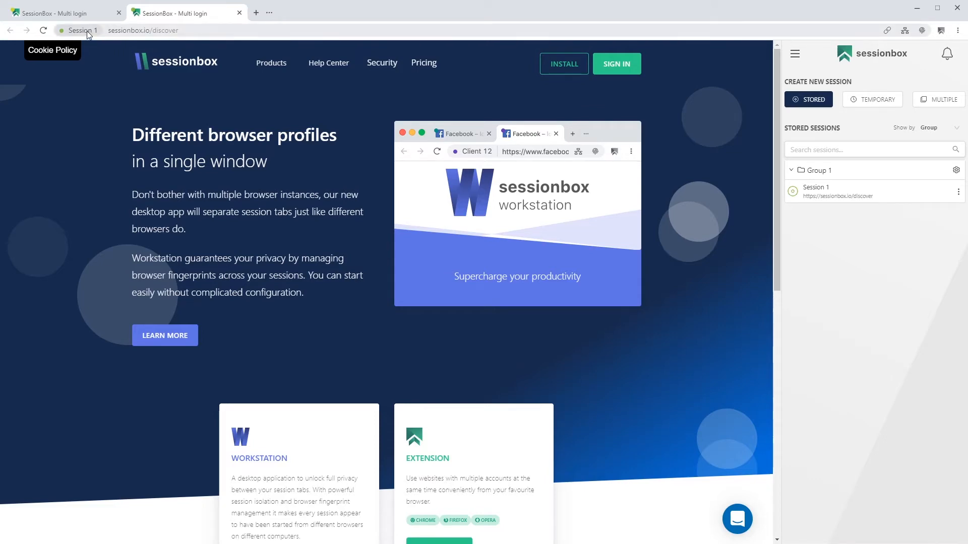
pyautogui.click(85, 32)
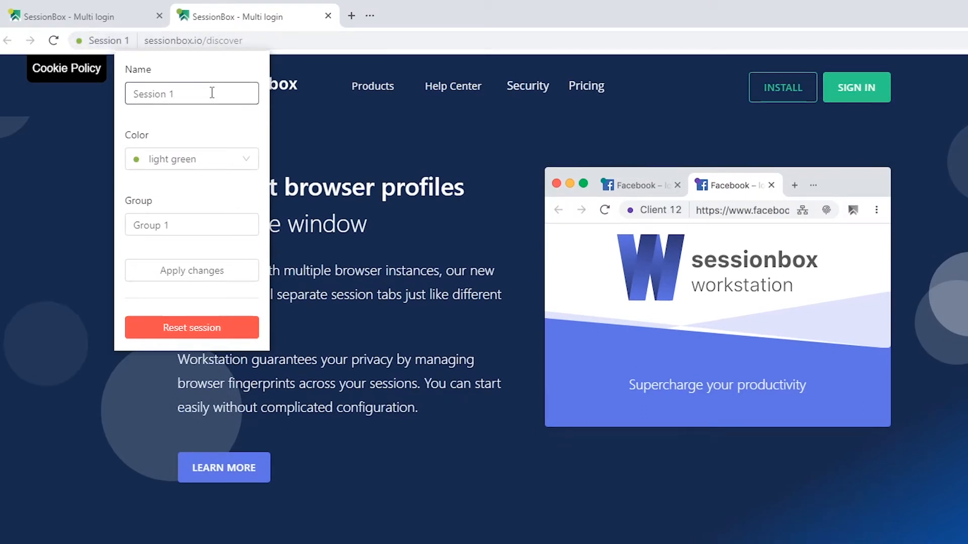
pyautogui.click(191, 158)
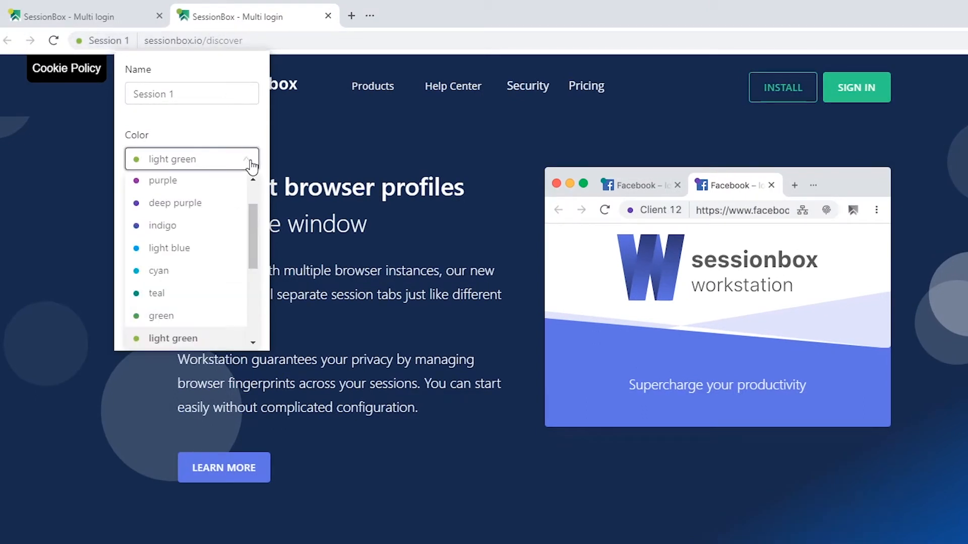
pyautogui.scroll(-3)
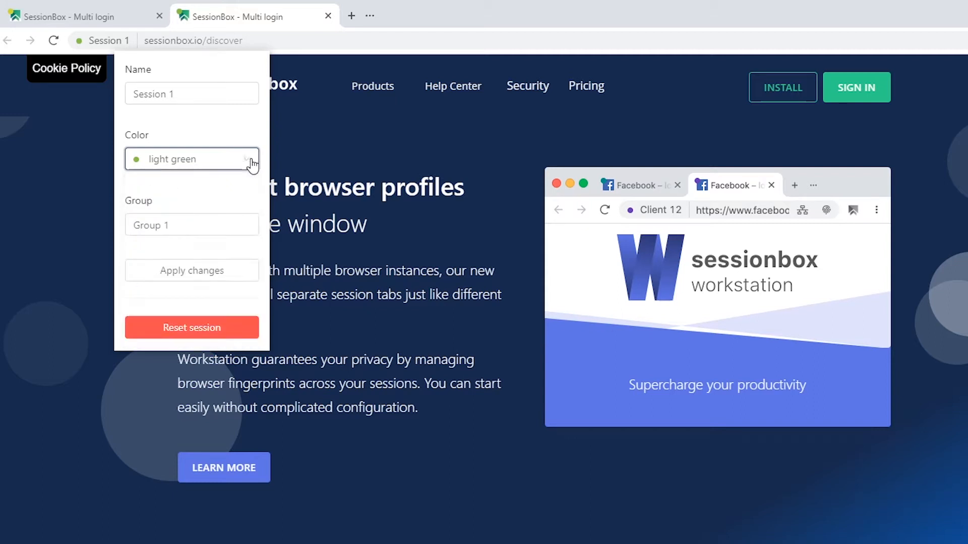
pyautogui.click(191, 225)
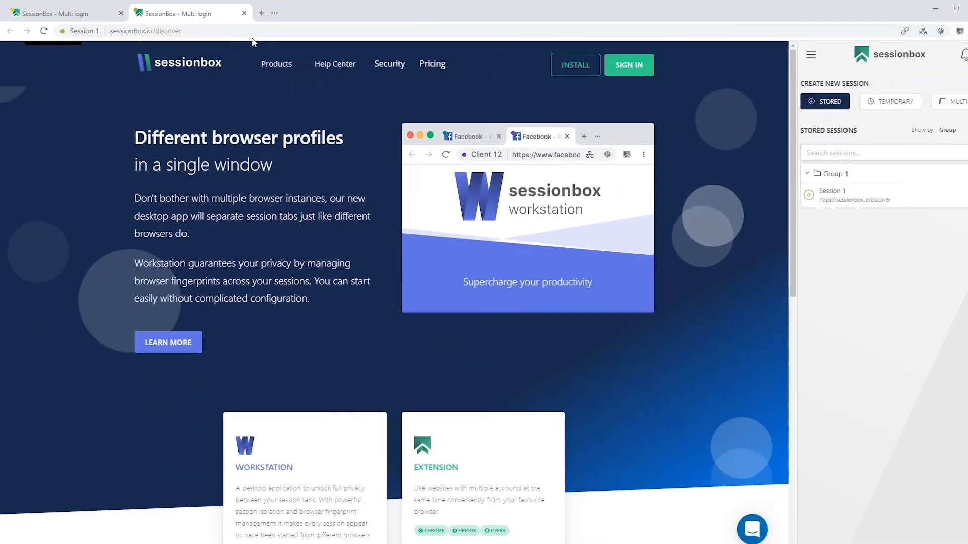
# Open Temporary Session 16 in a new tab and allow the sessionbox site's cookies.
pyautogui.click(274, 12)
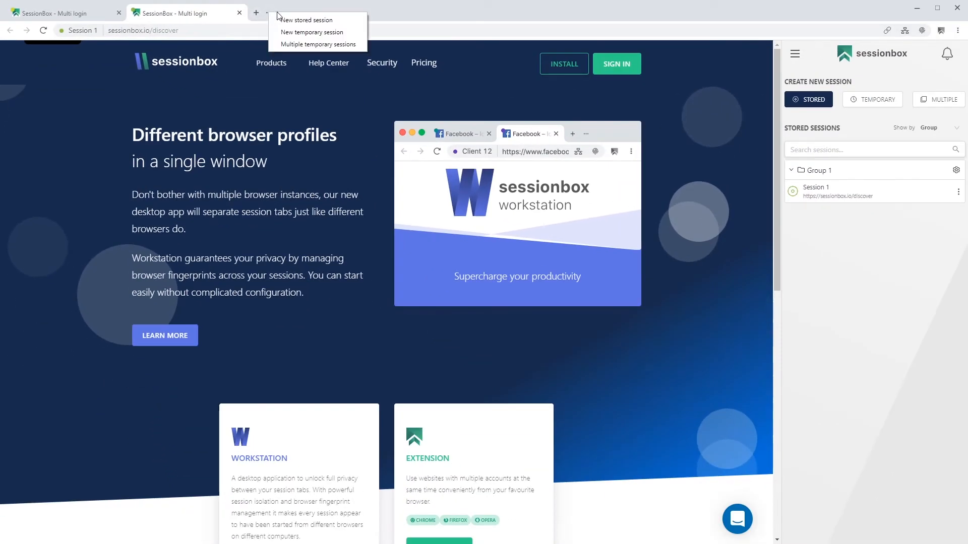
pyautogui.click(311, 32)
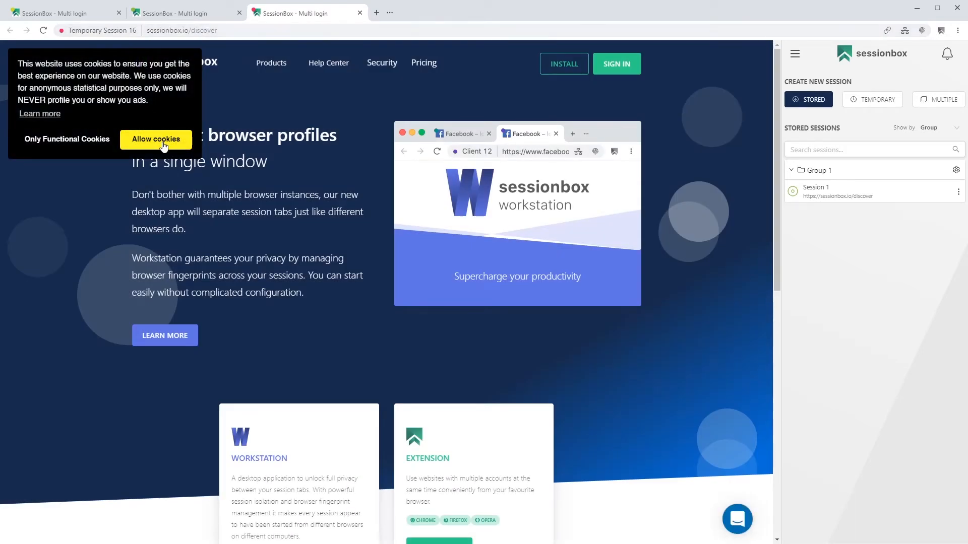
pyautogui.click(156, 139)
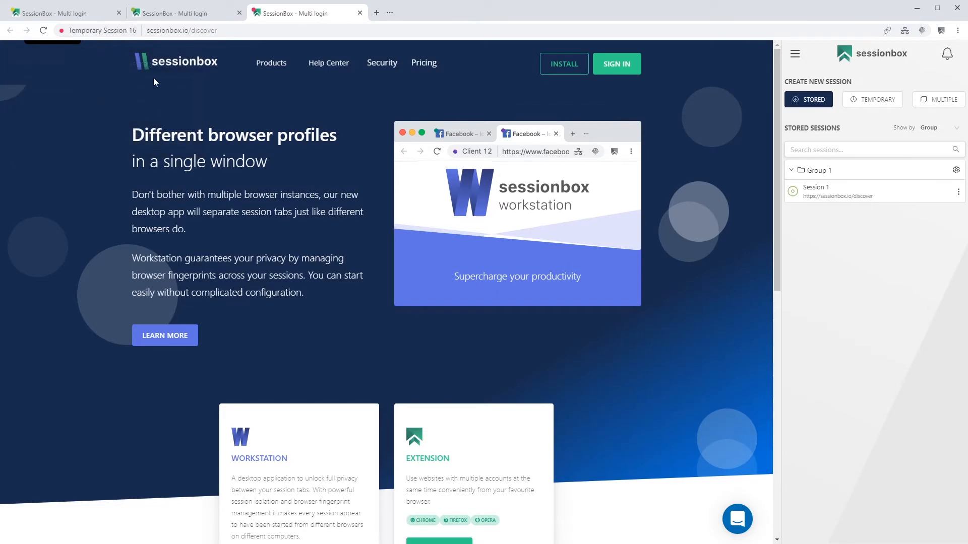
pyautogui.moveTo(114, 37)
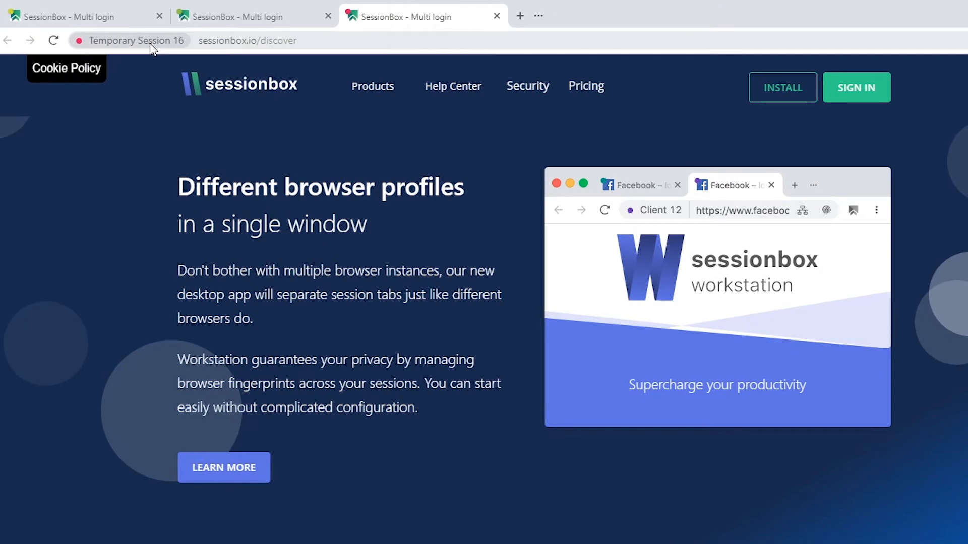
pyautogui.click(135, 40)
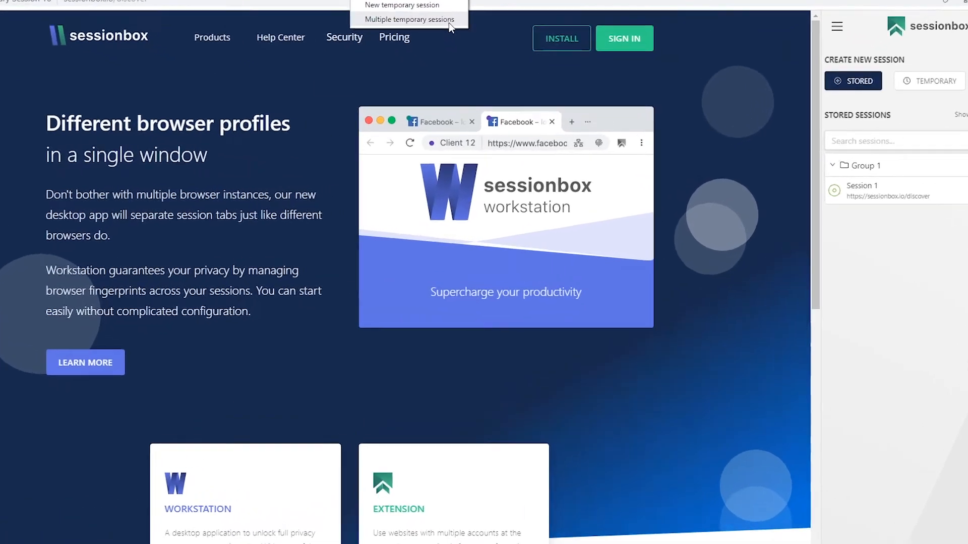
# Use MULTIPLE with the session count set to 3 to open three temporary sessions.
pyautogui.click(409, 20)
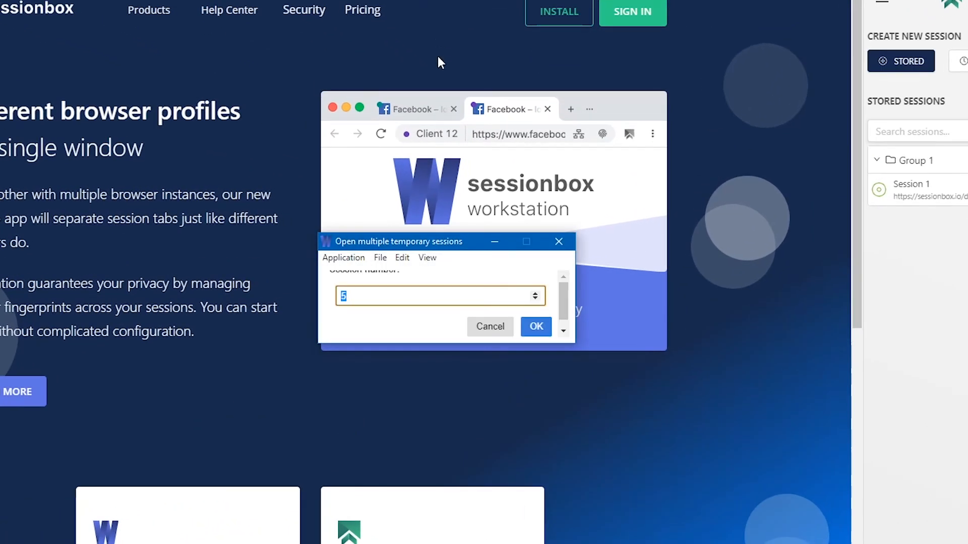
pyautogui.click(534, 300)
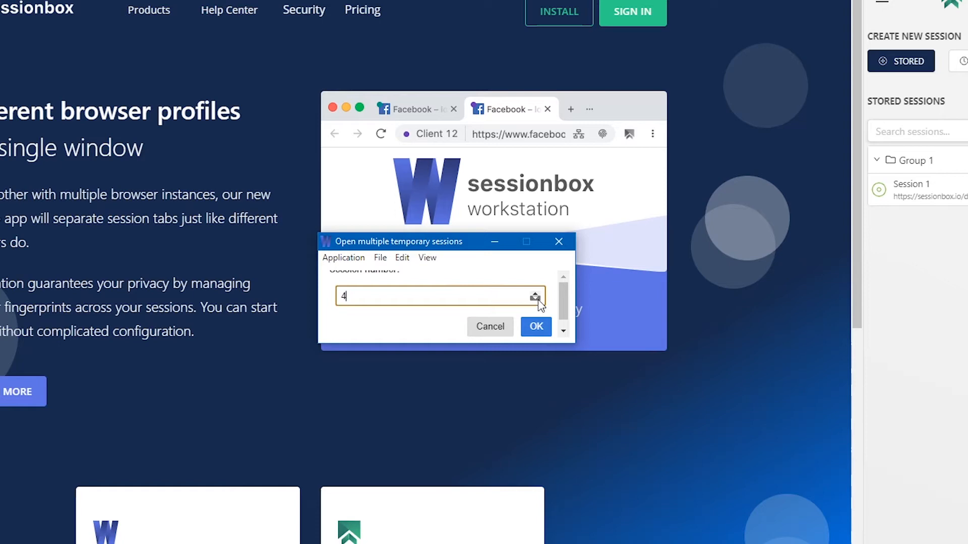
pyautogui.click(534, 301)
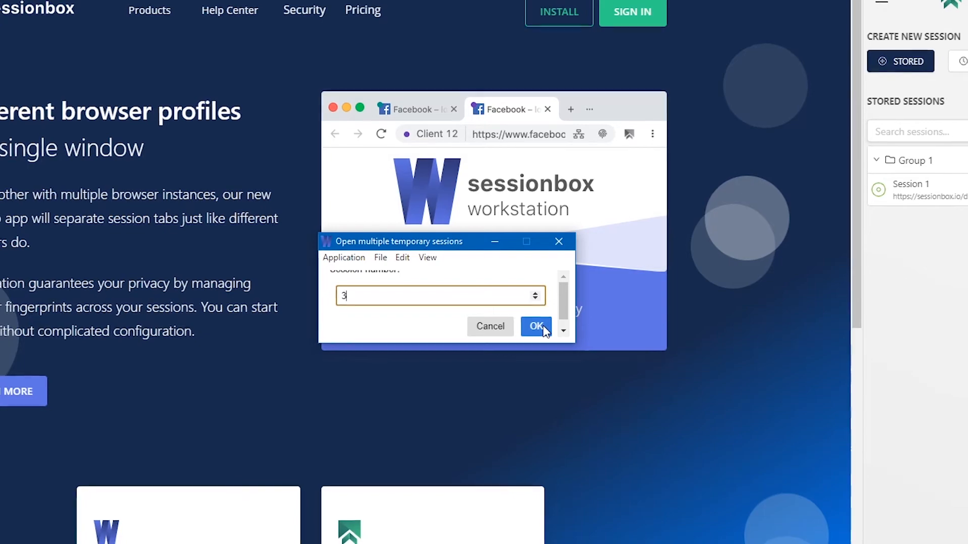
pyautogui.click(536, 326)
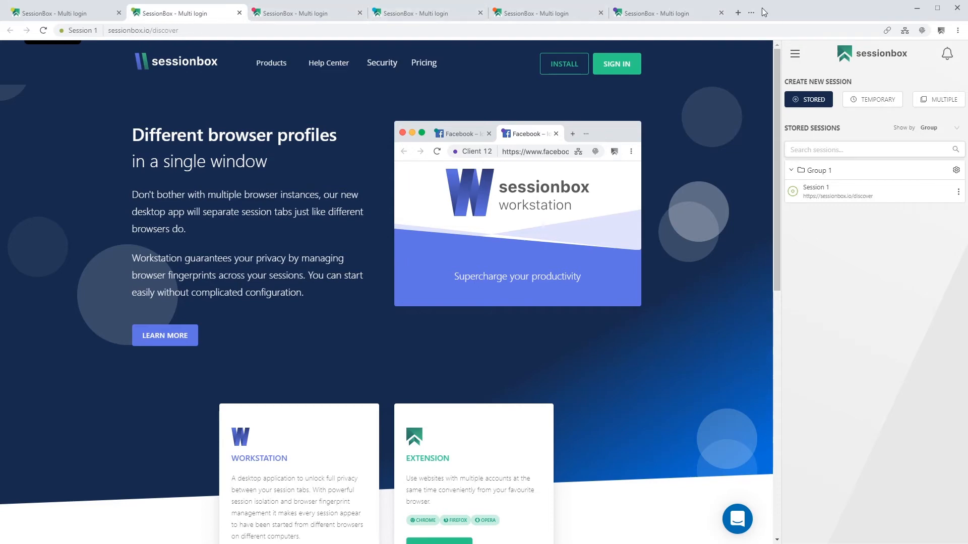
# Add the prefilled sessionbox.io/discover address as a Session 1 url from the link panel.
pyautogui.click(887, 30)
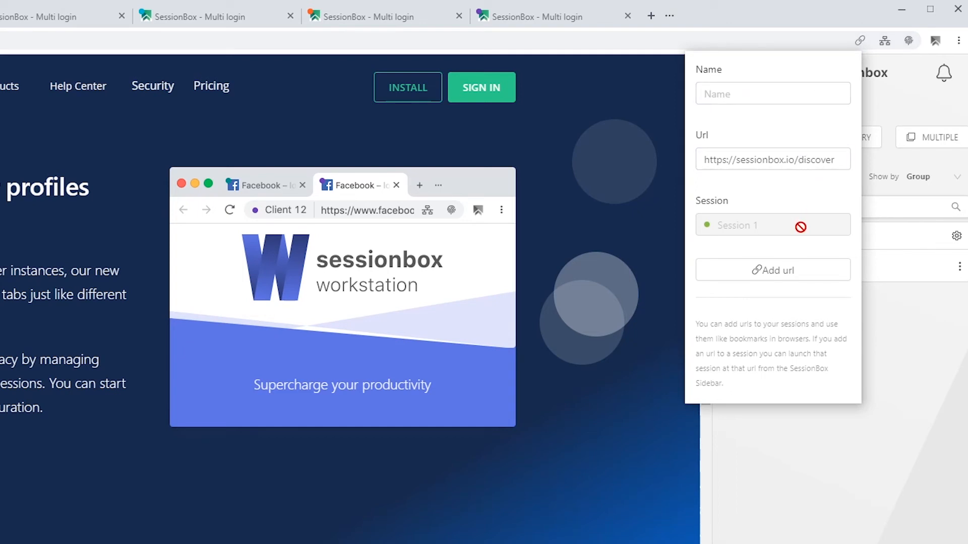
pyautogui.moveTo(807, 253)
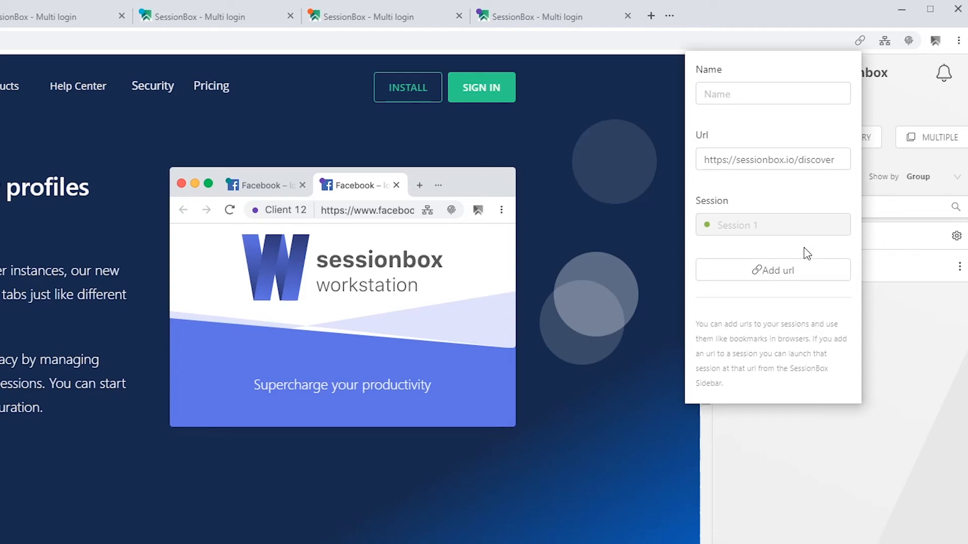
pyautogui.moveTo(818, 272)
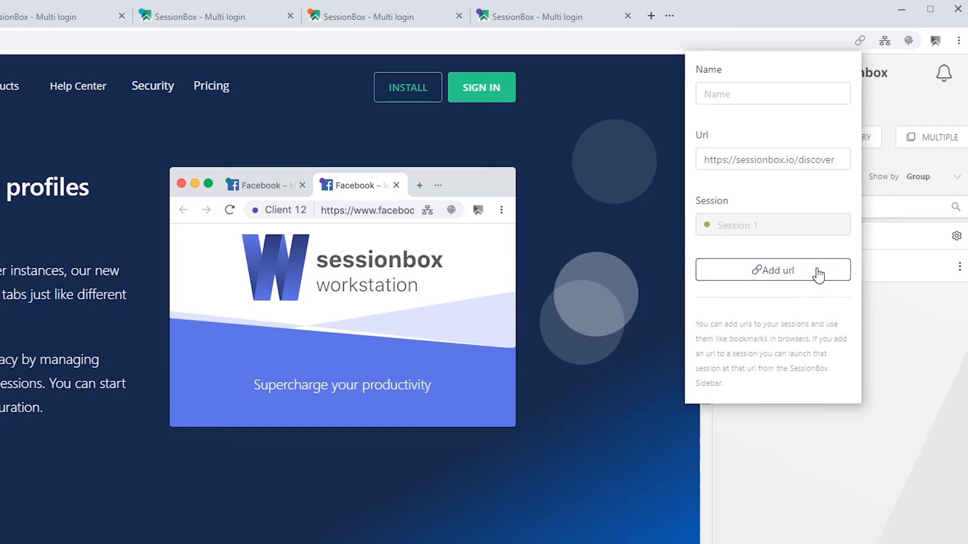
pyautogui.click(773, 270)
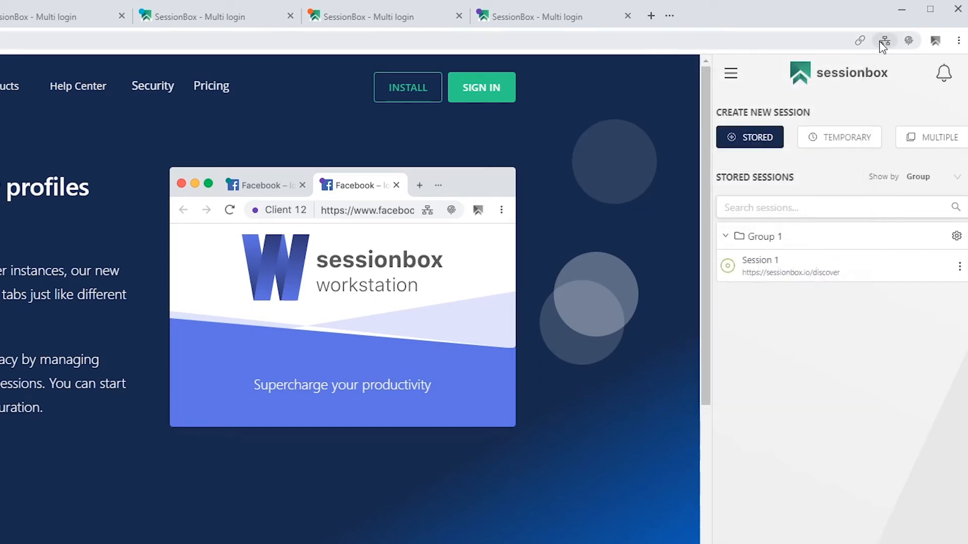
# Open the Proxy Manager from the proxy menu's Manage proxies option.
pyautogui.click(885, 40)
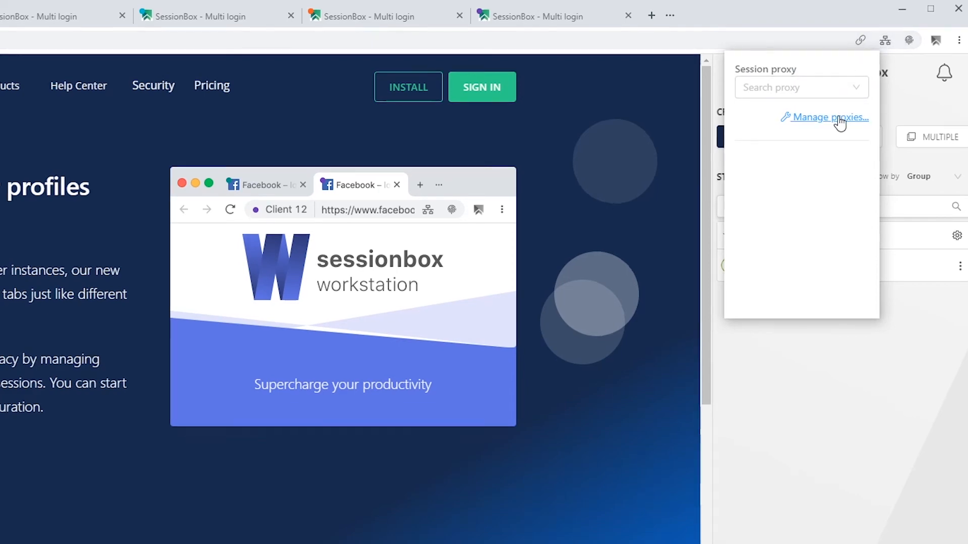
pyautogui.click(829, 117)
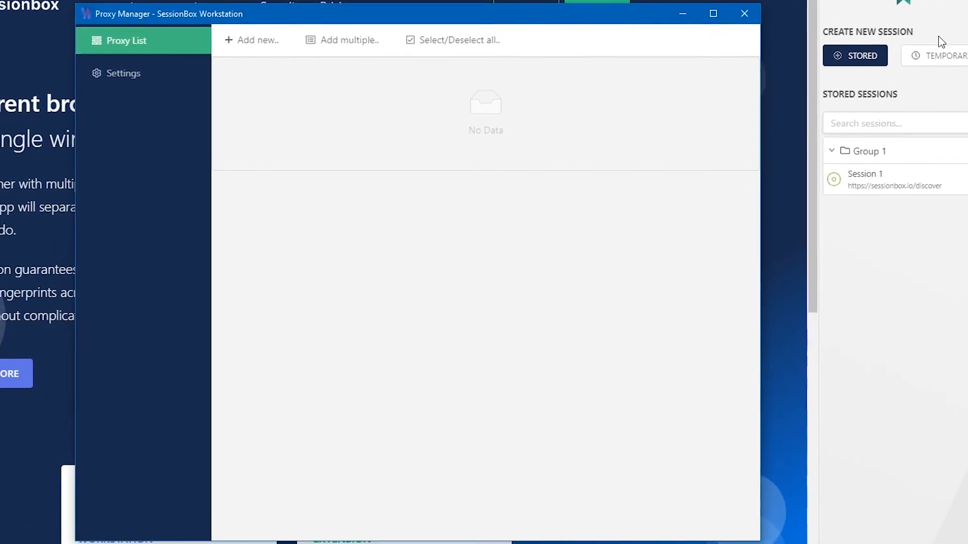
pyautogui.moveTo(348, 182)
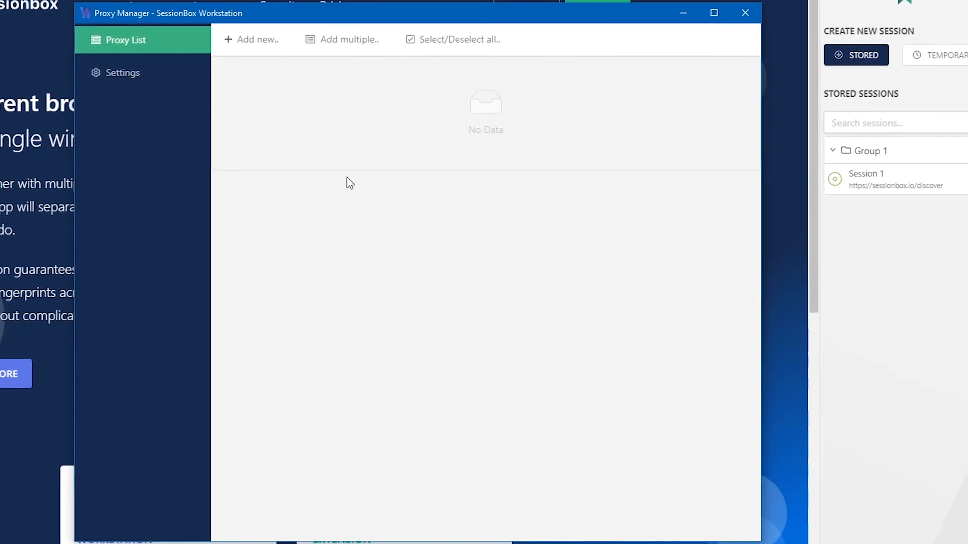
pyautogui.moveTo(474, 233)
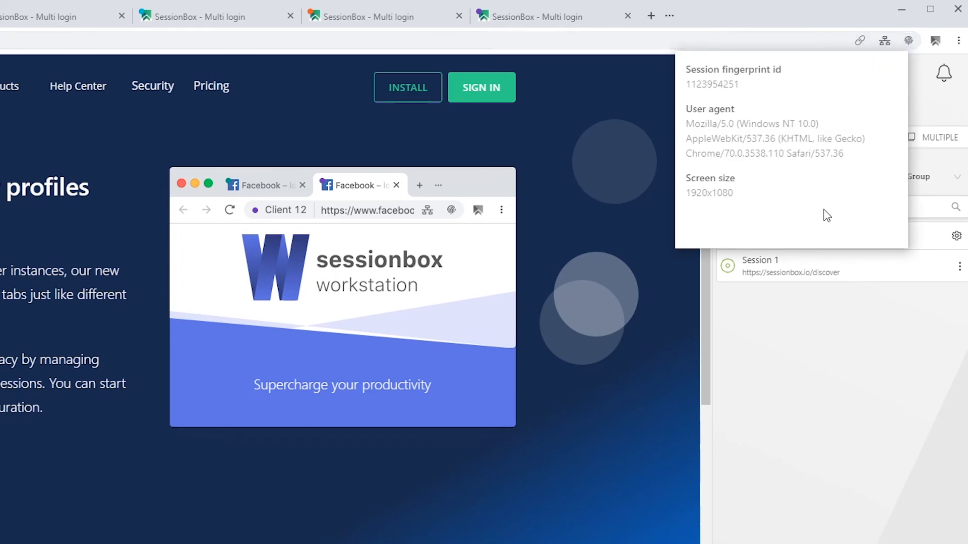
pyautogui.moveTo(831, 203)
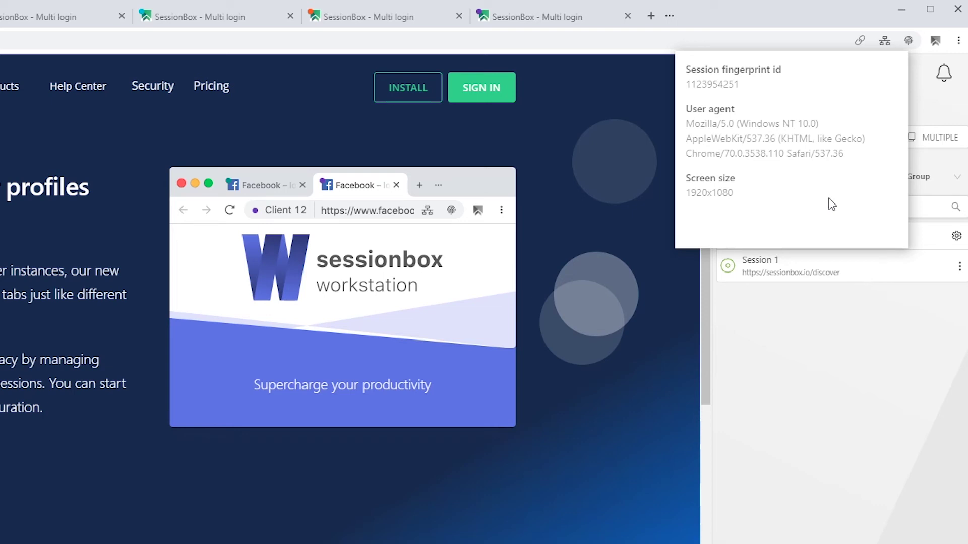
pyautogui.moveTo(907, 41)
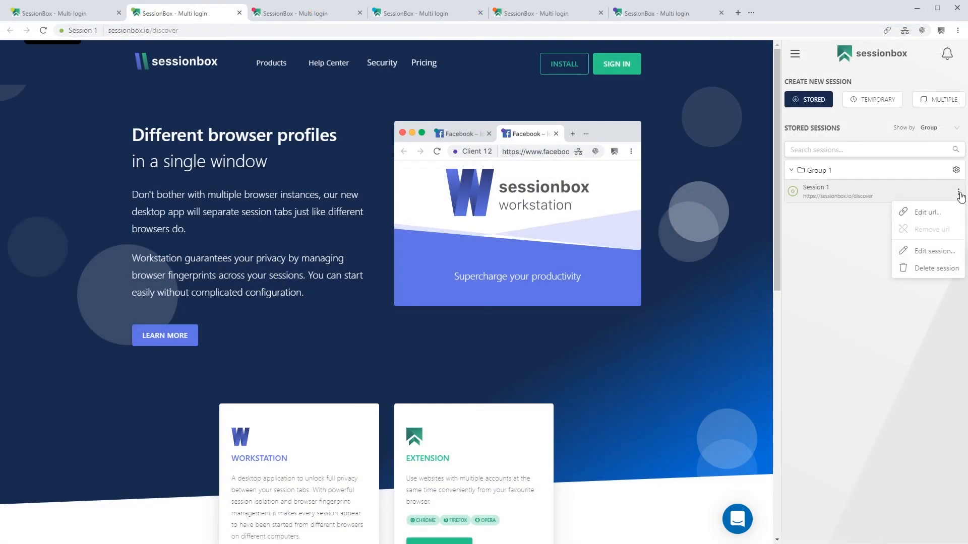
pyautogui.moveTo(929, 256)
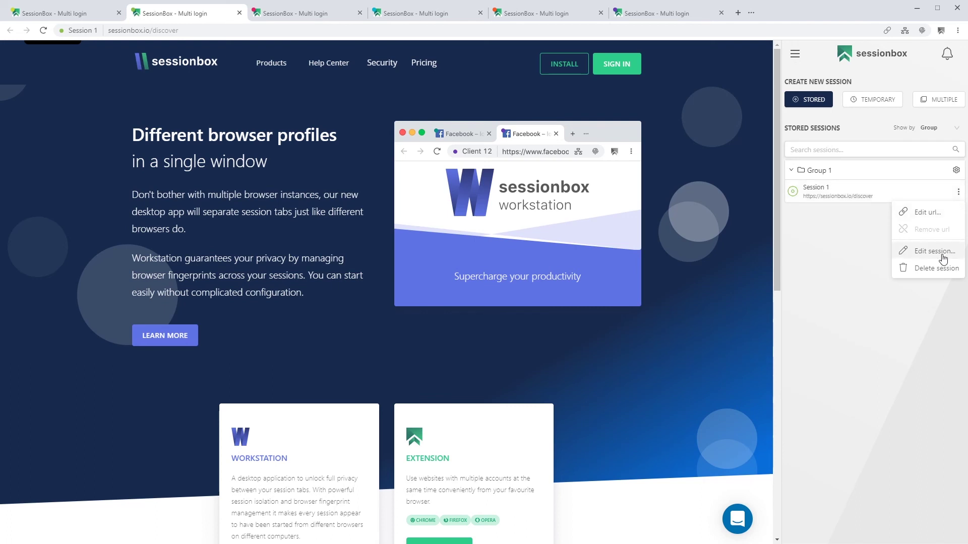
# Open and close Session 1's edit form unchanged, then choose Delete session for it.
pyautogui.click(928, 251)
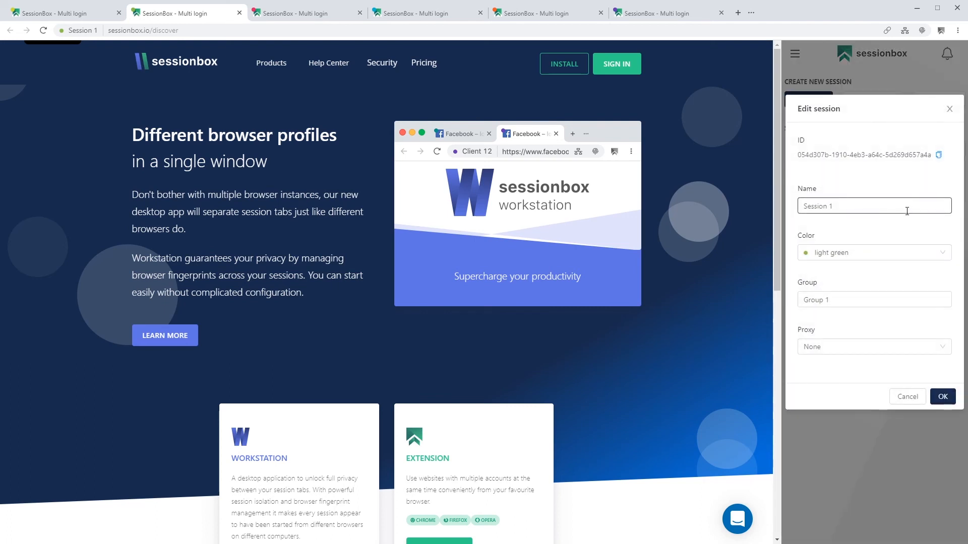
pyautogui.click(874, 300)
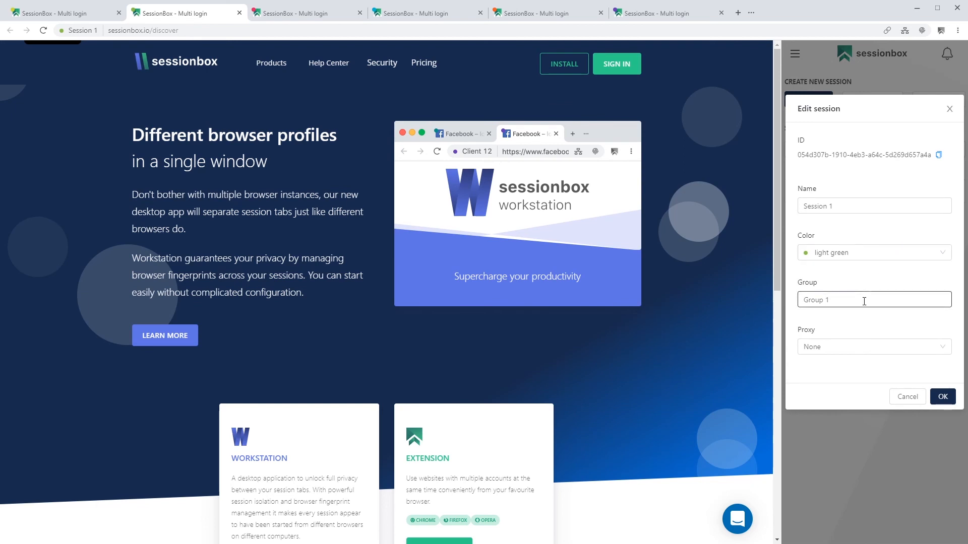
pyautogui.click(942, 396)
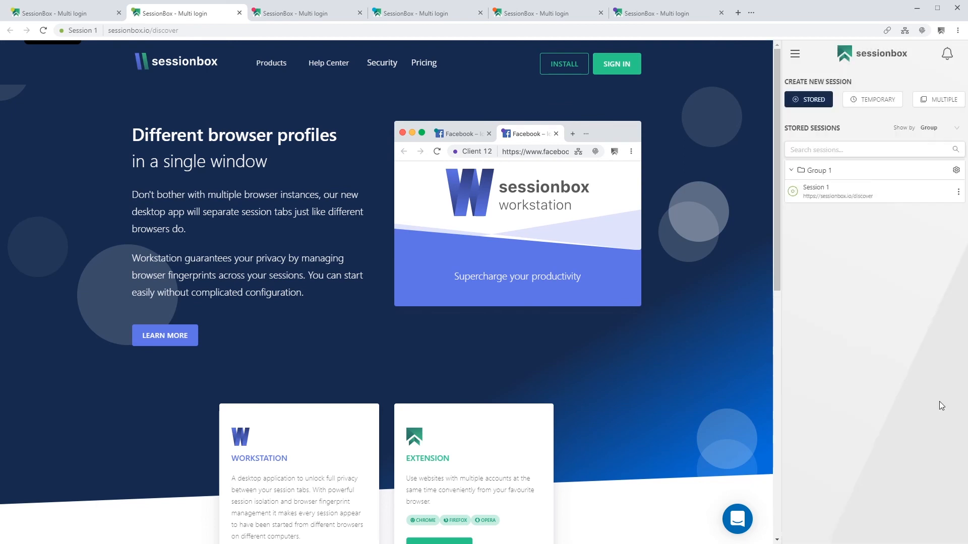
pyautogui.click(957, 192)
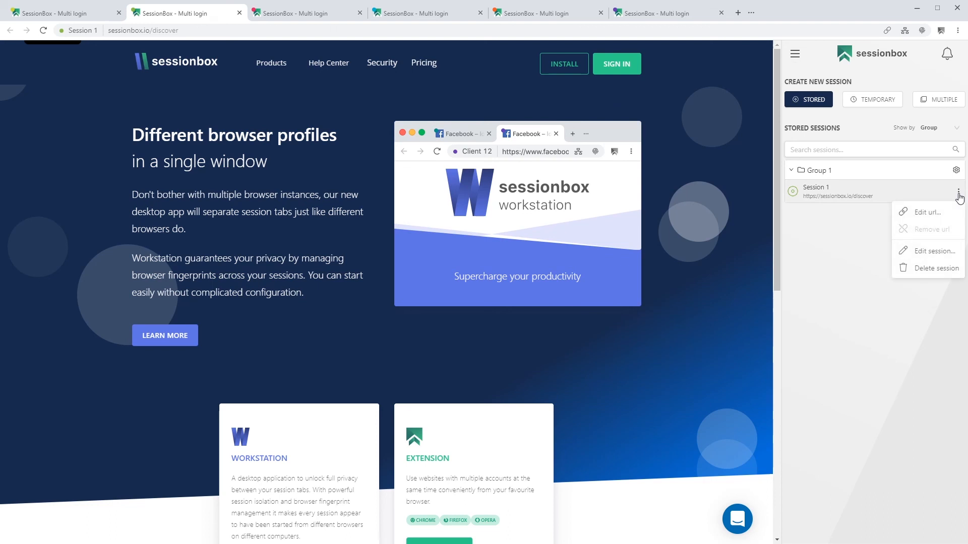
pyautogui.click(936, 268)
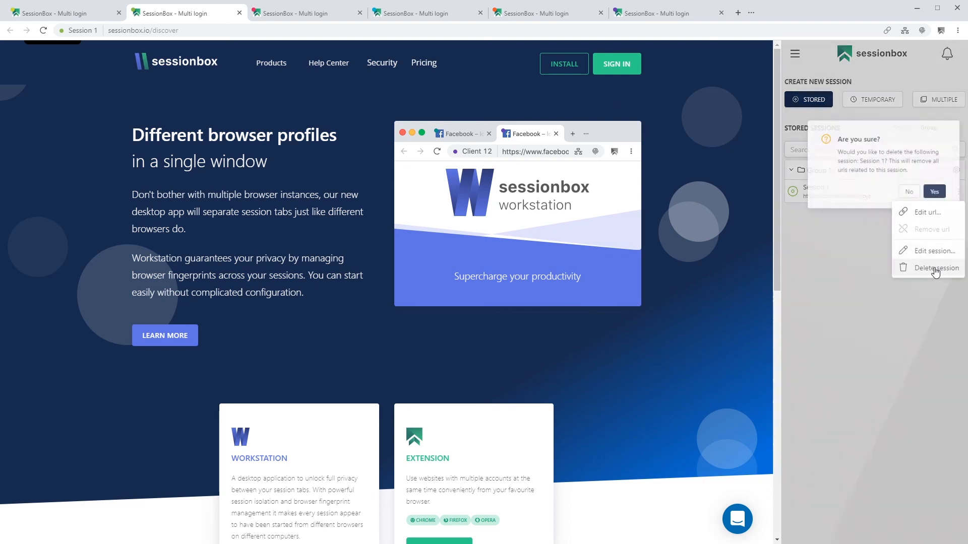